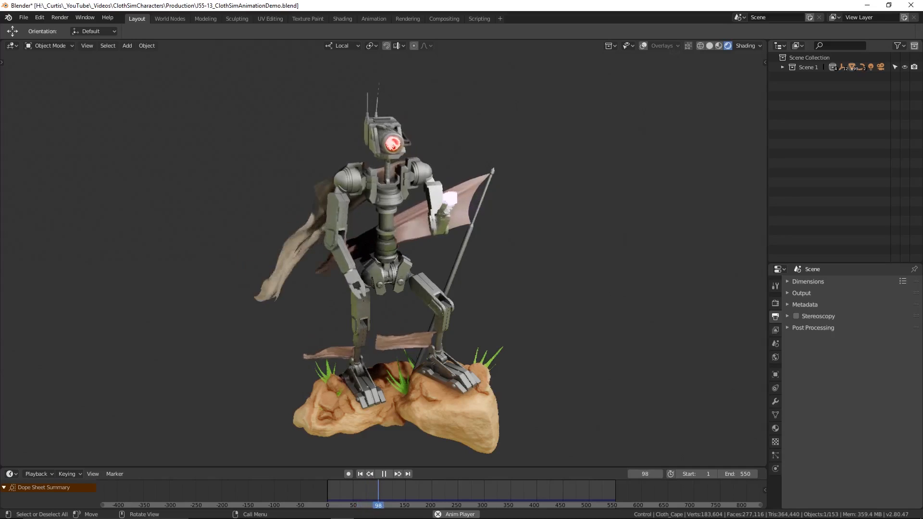
# Bring up the Hard Ops Add Modifier and MeshTools options on the robot scene.
pyautogui.click(384, 474)
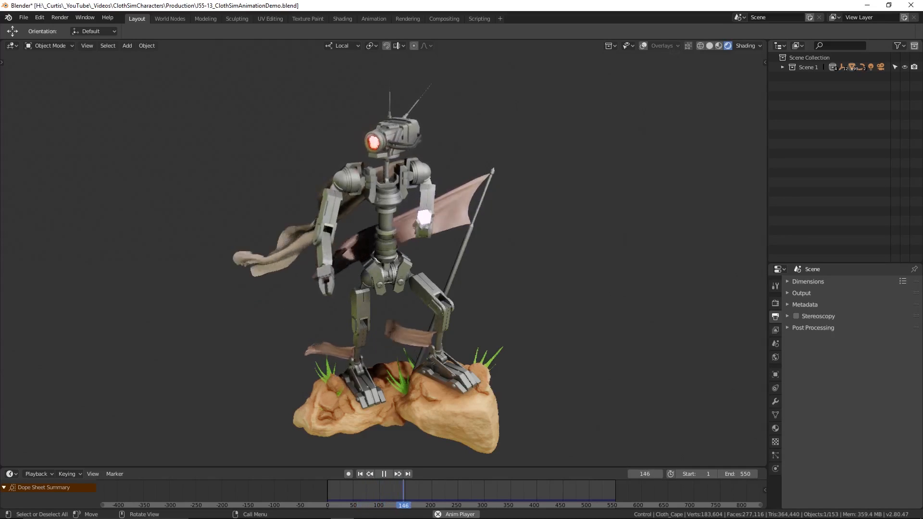
pyautogui.click(383, 474)
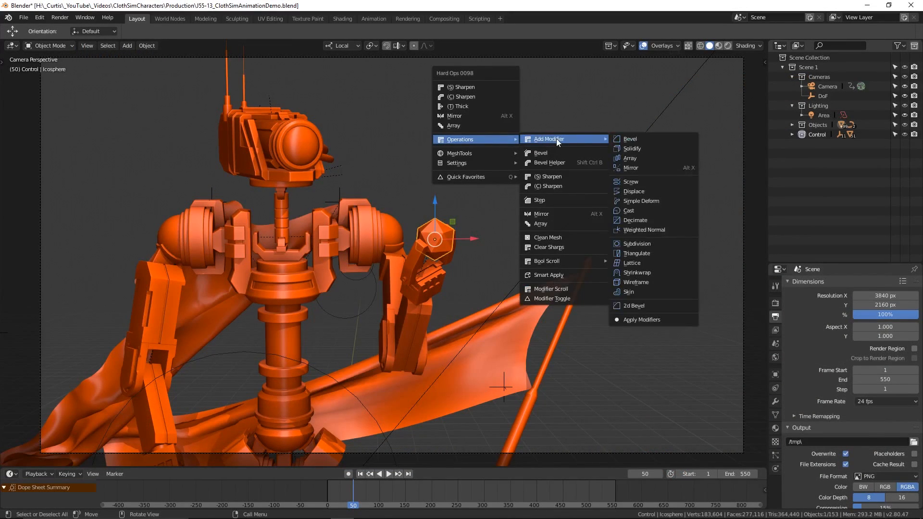
pyautogui.moveTo(560, 261)
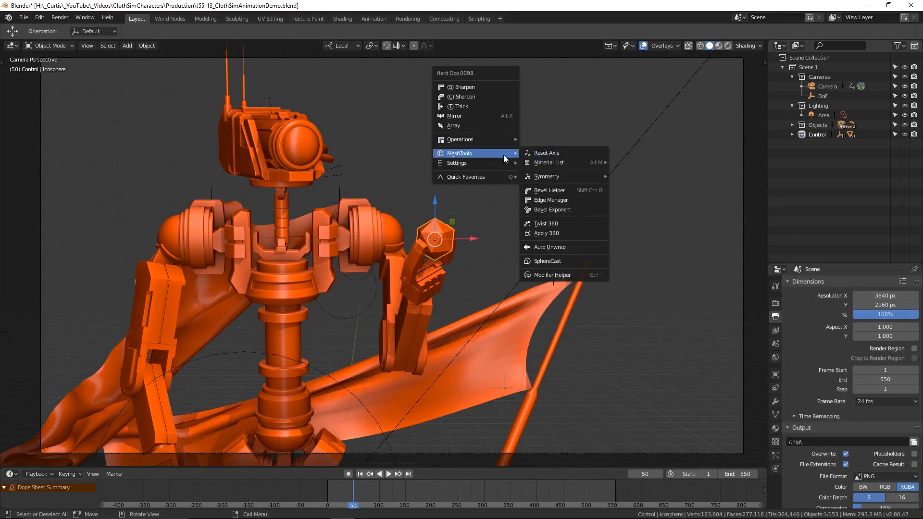
pyautogui.moveTo(561, 177)
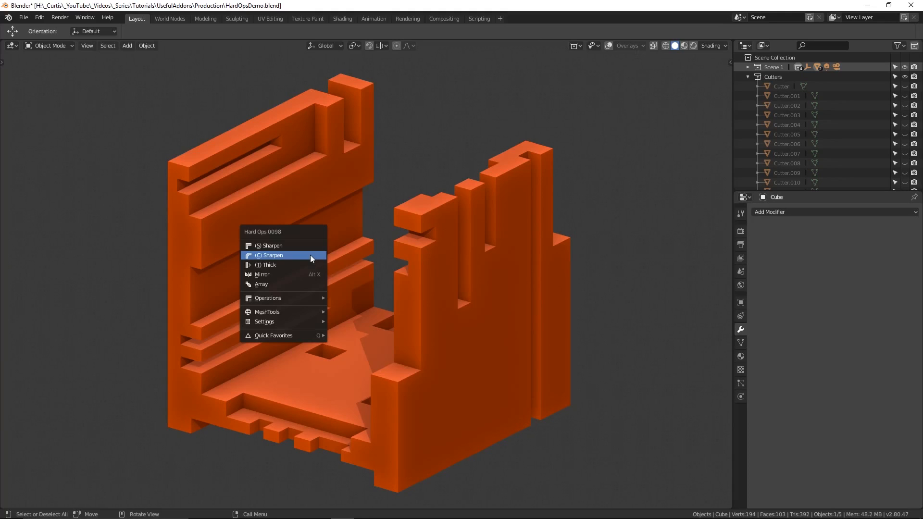
# Apply C Sharpen to the boolean-cut orange block, then move on in the second demo model.
pyautogui.click(269, 255)
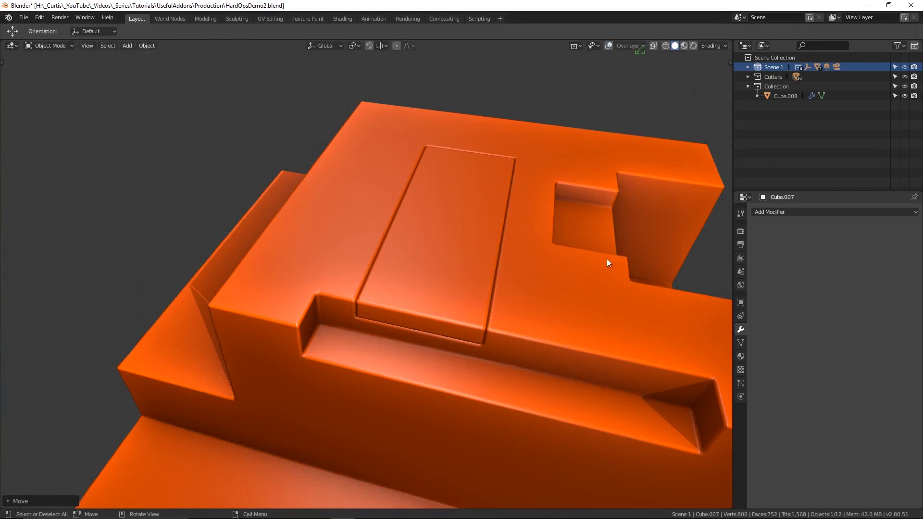
pyautogui.press('g')
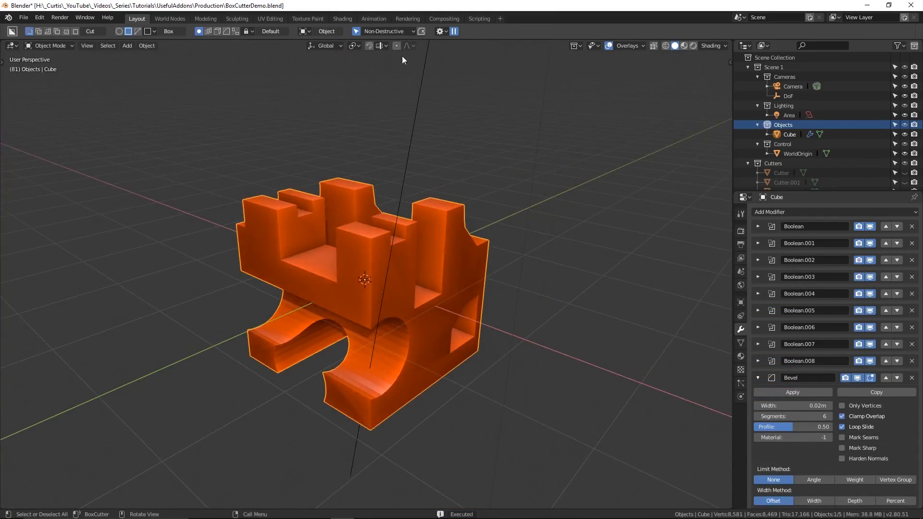
# Choose the BoxCutter alignment option in the header popover for the box cuts.
pyautogui.click(390, 30)
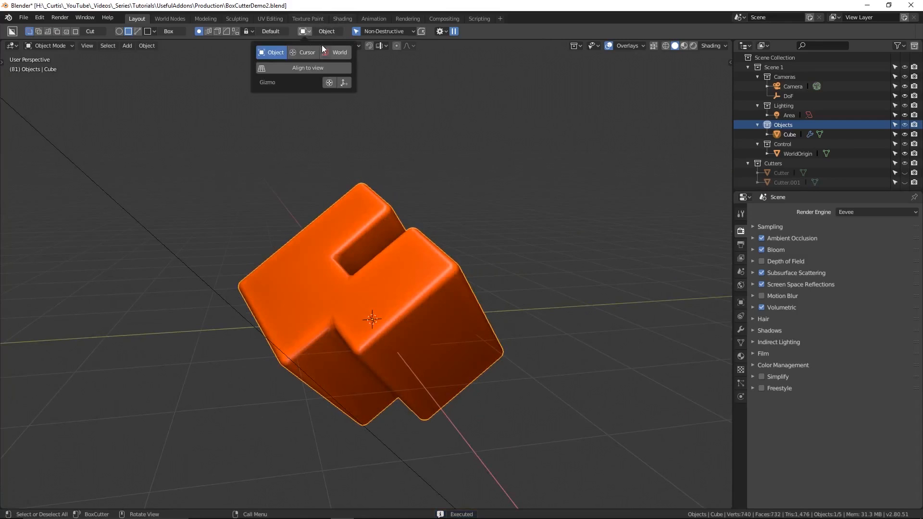
pyautogui.click(340, 52)
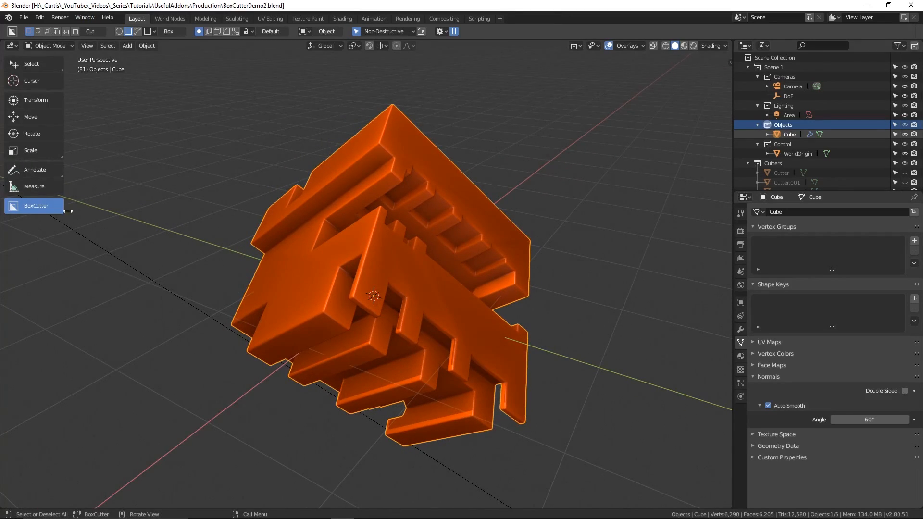
pyautogui.click(31, 116)
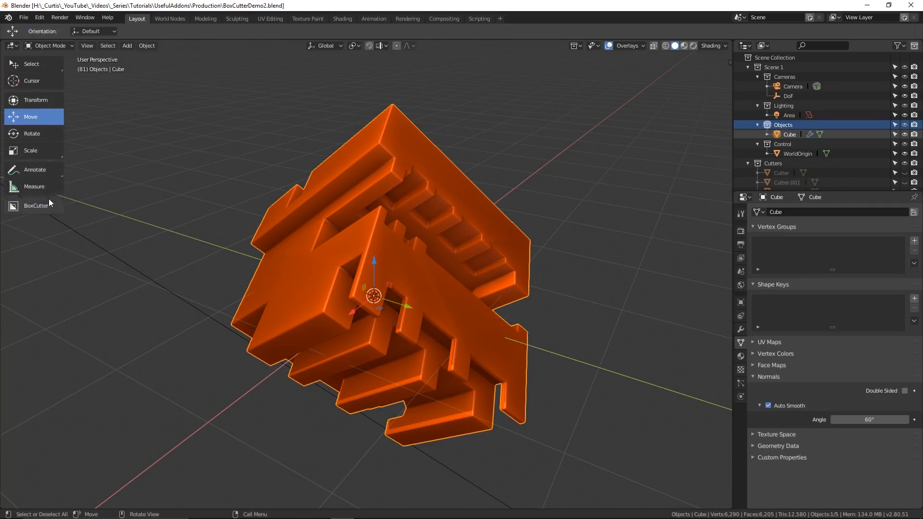
pyautogui.click(34, 206)
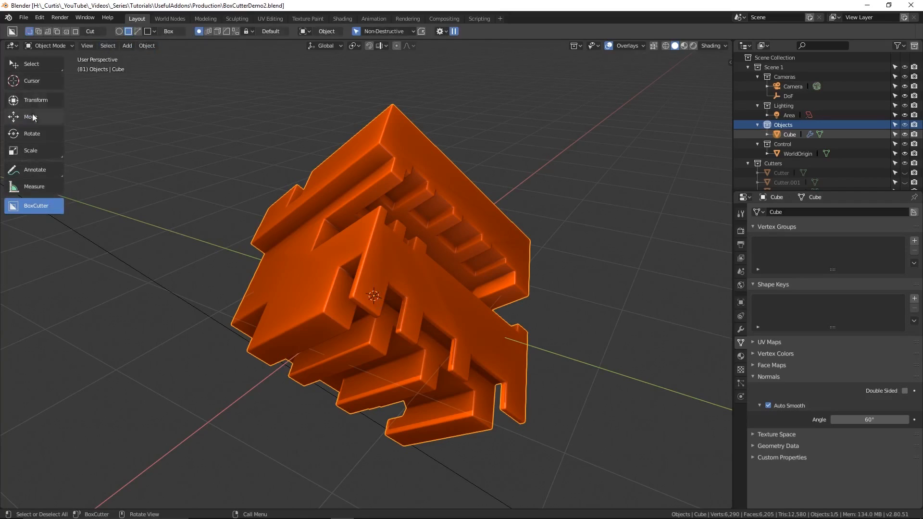
pyautogui.click(30, 116)
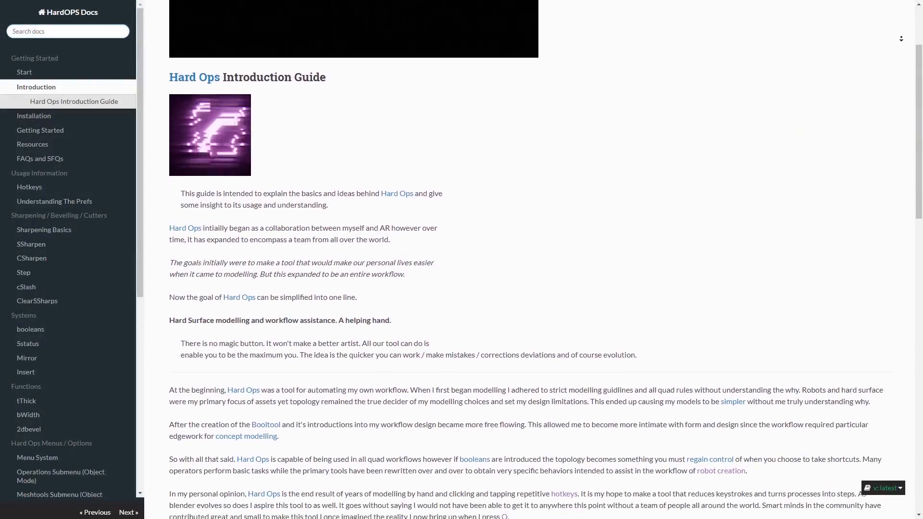
pyautogui.scroll(-3)
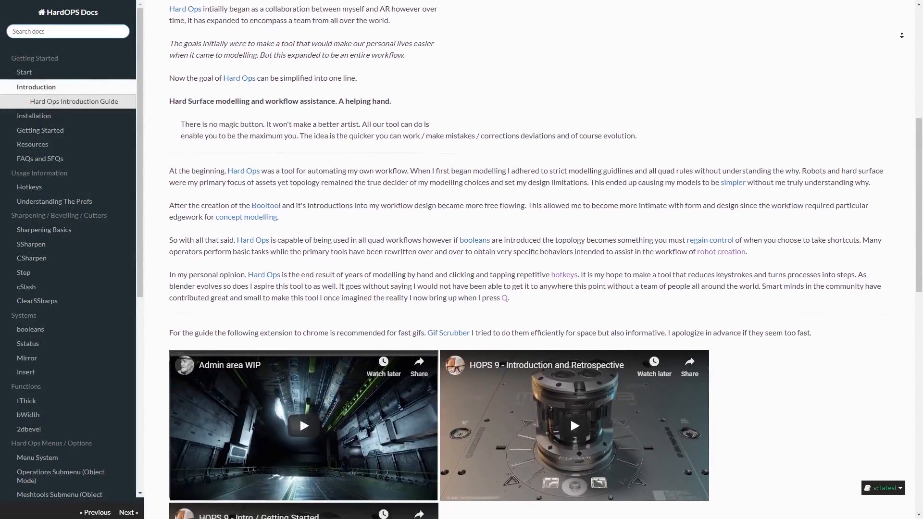
pyautogui.scroll(-3)
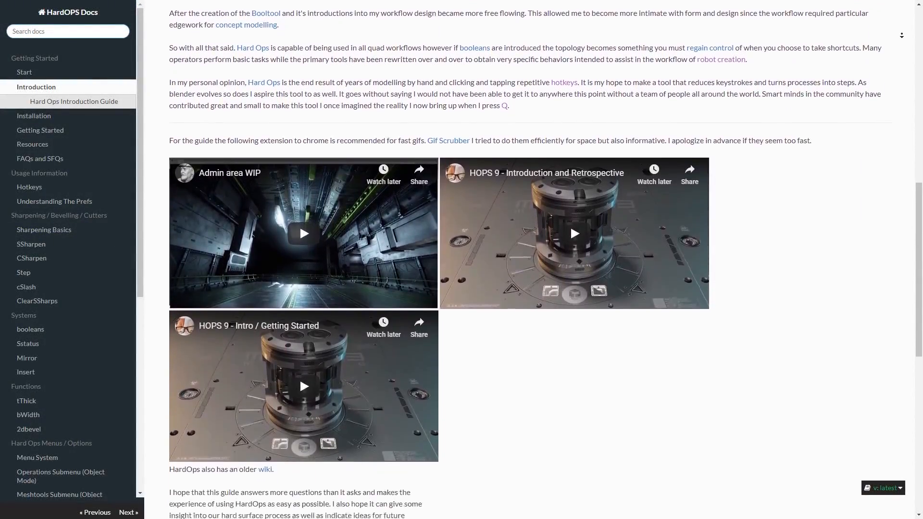
pyautogui.scroll(-3)
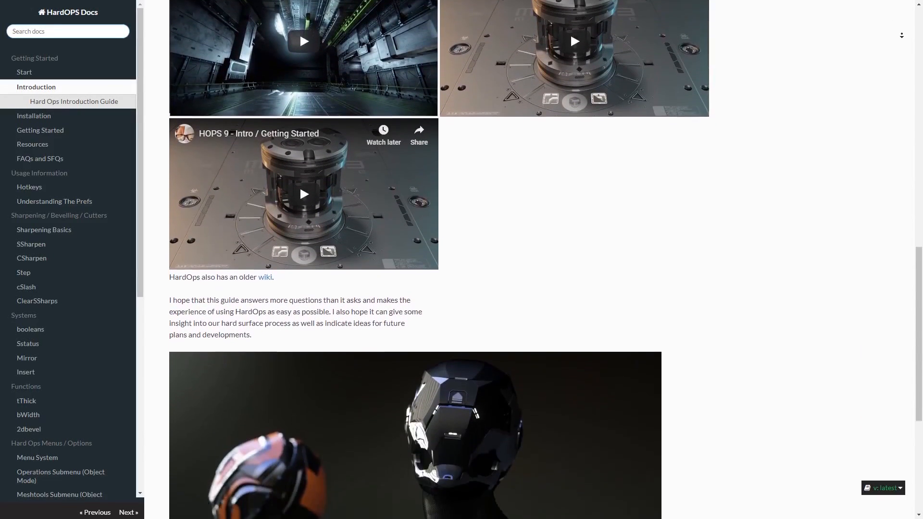
pyautogui.scroll(-3)
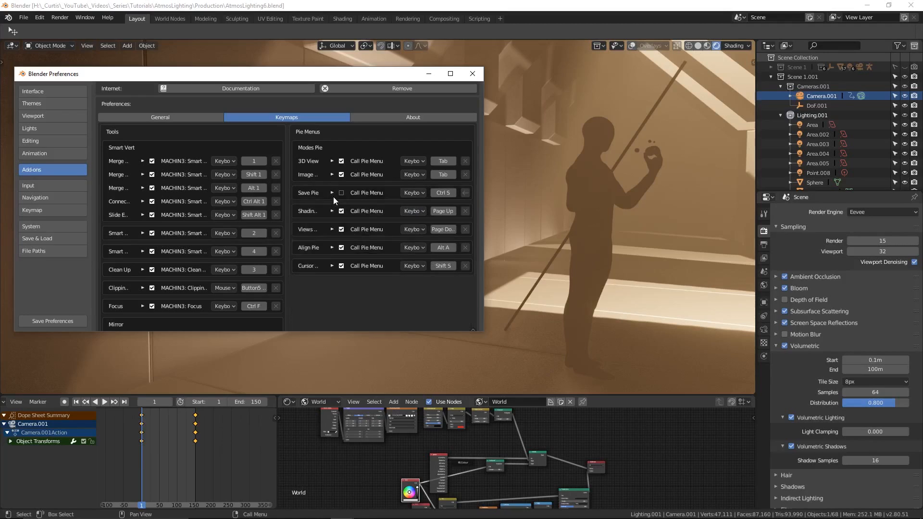
pyautogui.moveTo(384, 352)
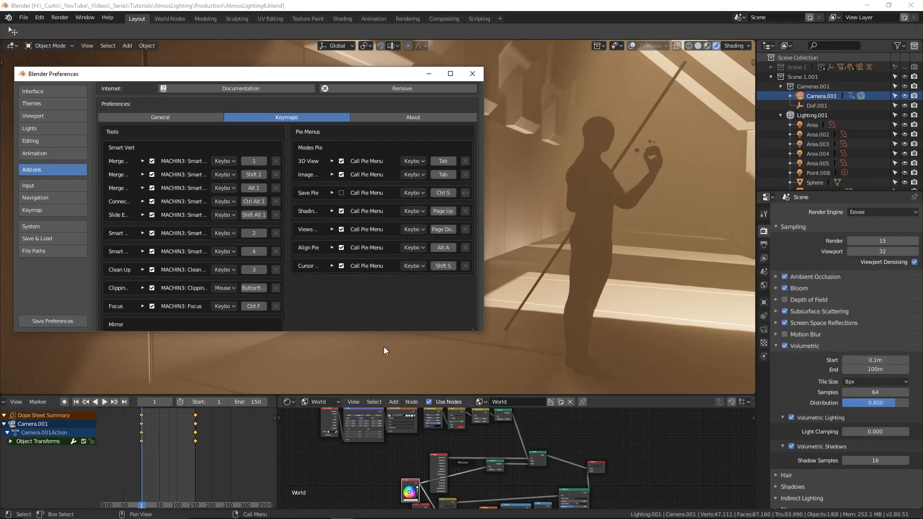
pyautogui.moveTo(444, 155)
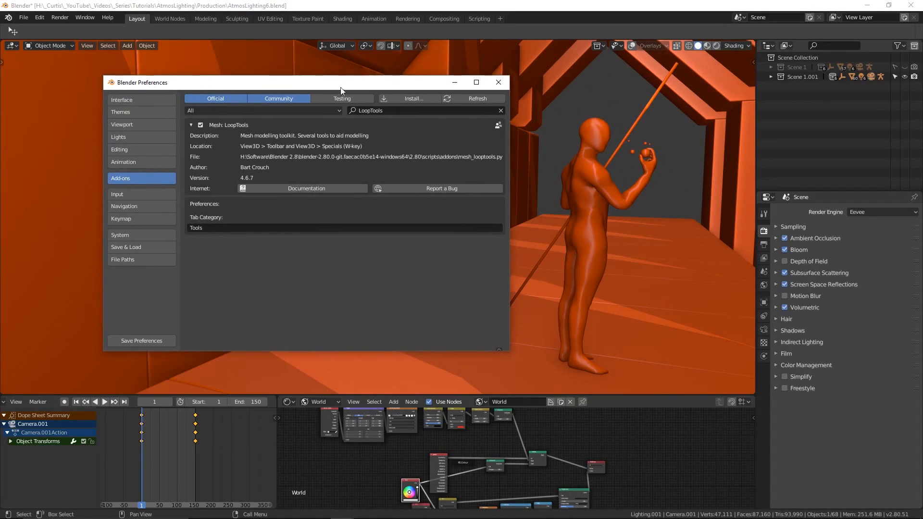
pyautogui.moveTo(216, 140)
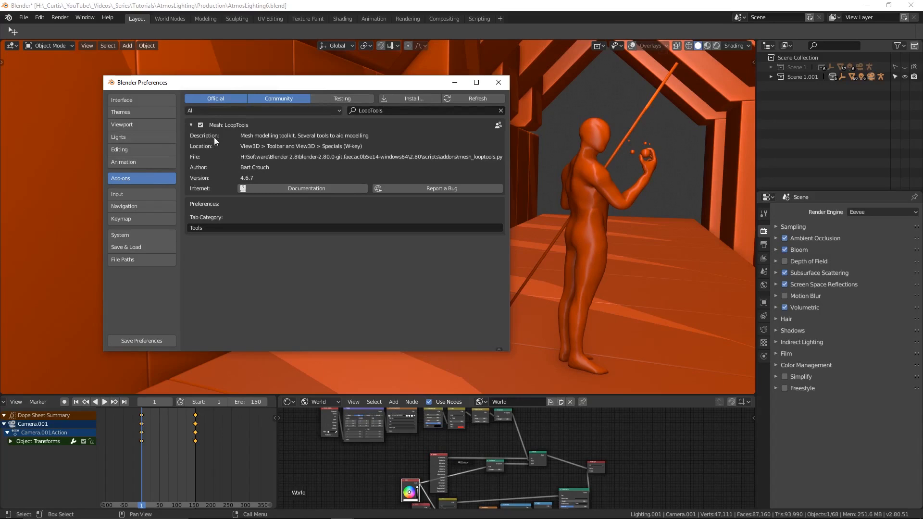
pyautogui.moveTo(148, 328)
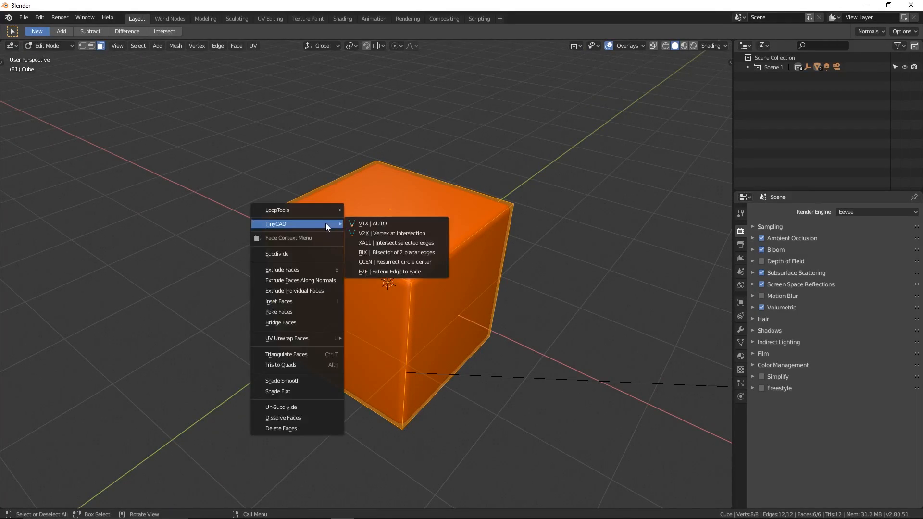
pyautogui.moveTo(323, 223)
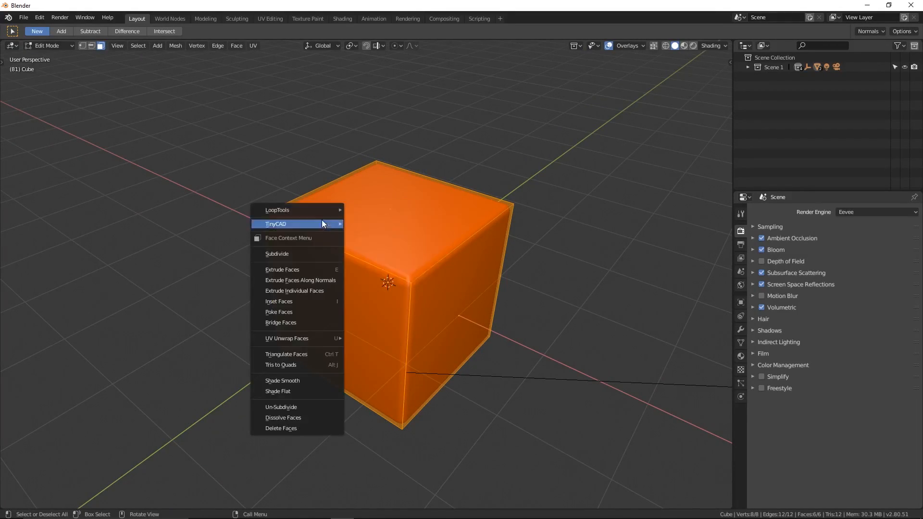
pyautogui.moveTo(286, 209)
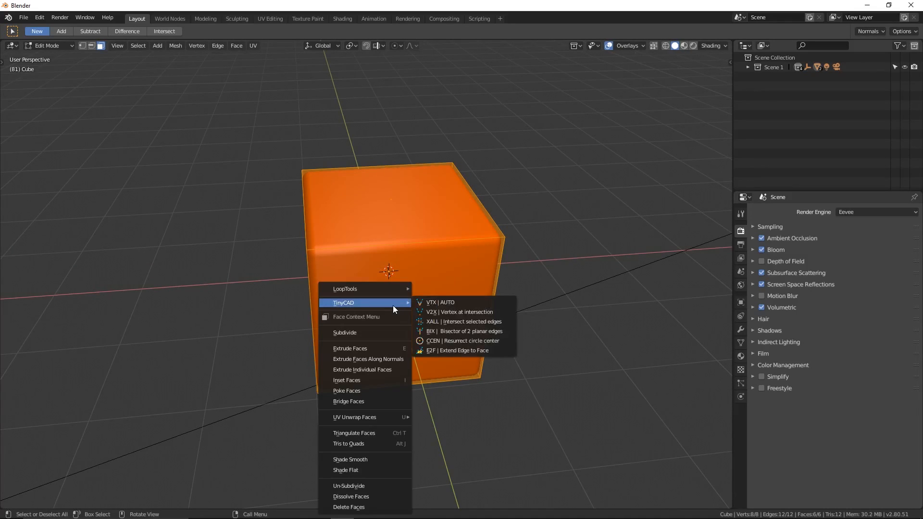
pyautogui.moveTo(345, 289)
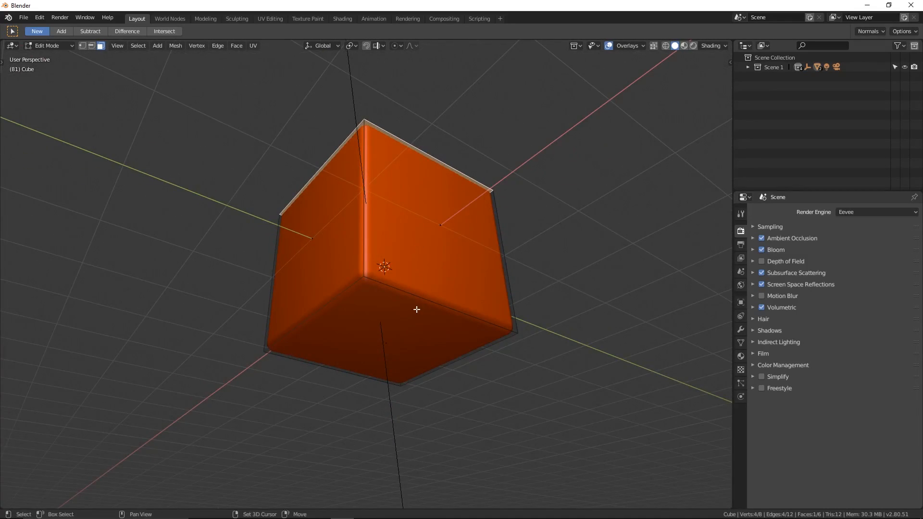
pyautogui.press('i')
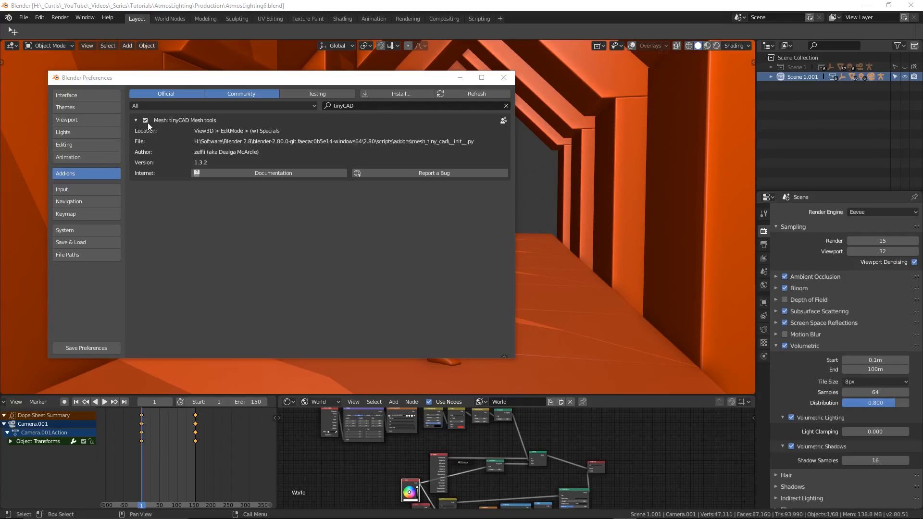
pyautogui.moveTo(209, 131)
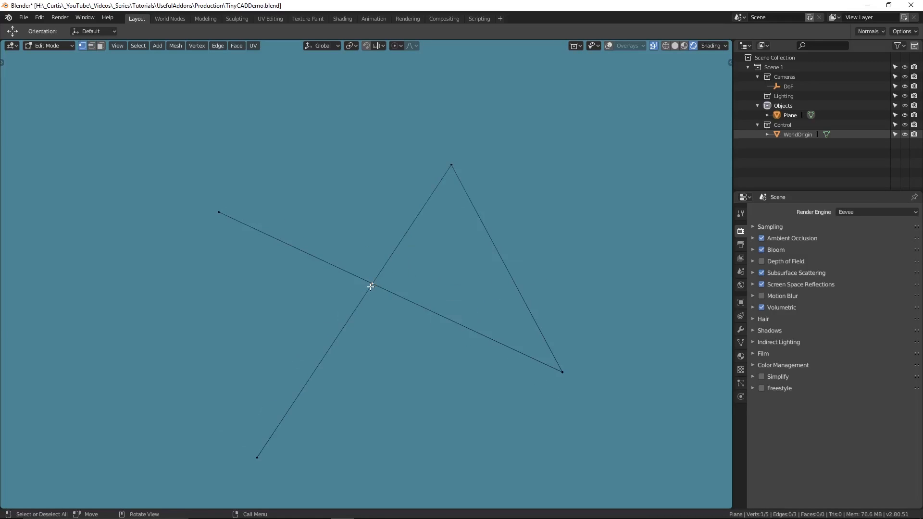
# Nudge the plane with the crossing edges in the TinyCAD demo scene.
pyautogui.press('g')
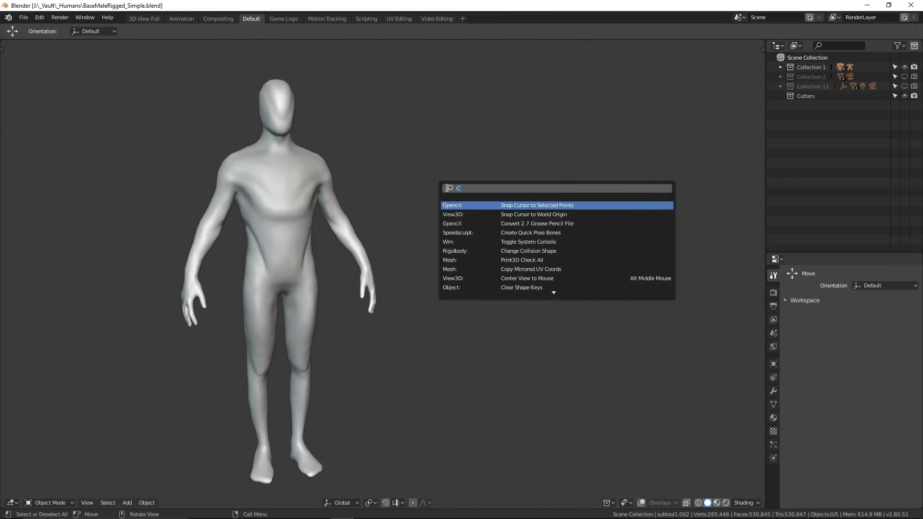
# Search the operators for 'Clean Non' to find the non-manifold cleanup command.
pyautogui.write('Clean Non')
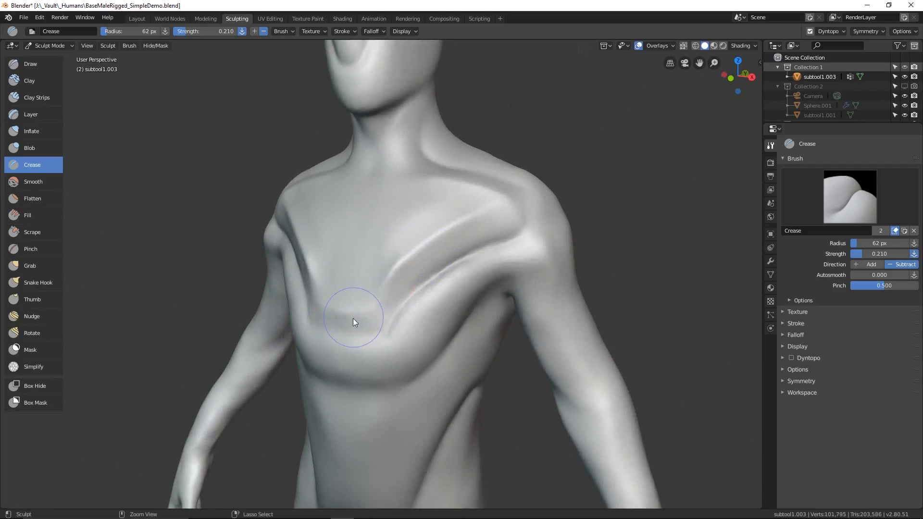
# Carve three Crease-brush strokes across the lower chest, upper stomach and lower torso.
pyautogui.moveTo(353, 322); pyautogui.dragTo(381, 382)
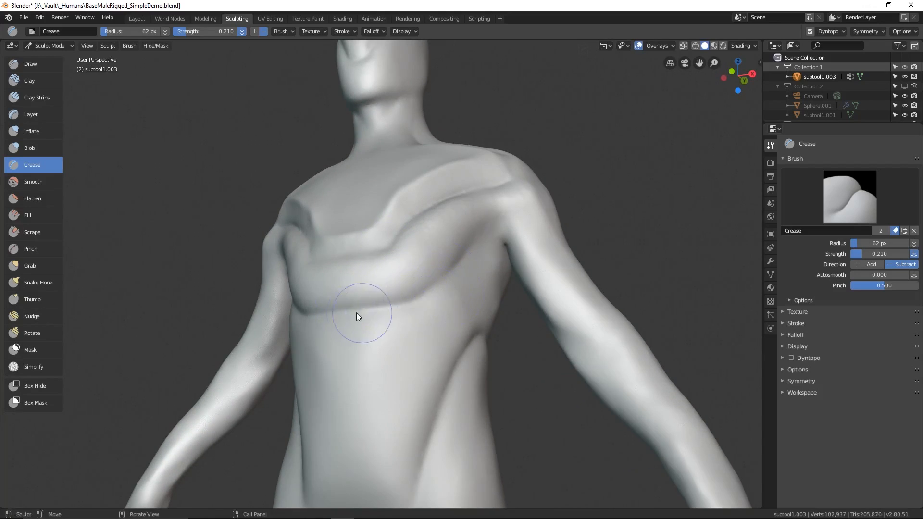
pyautogui.moveTo(356, 316); pyautogui.dragTo(435, 385)
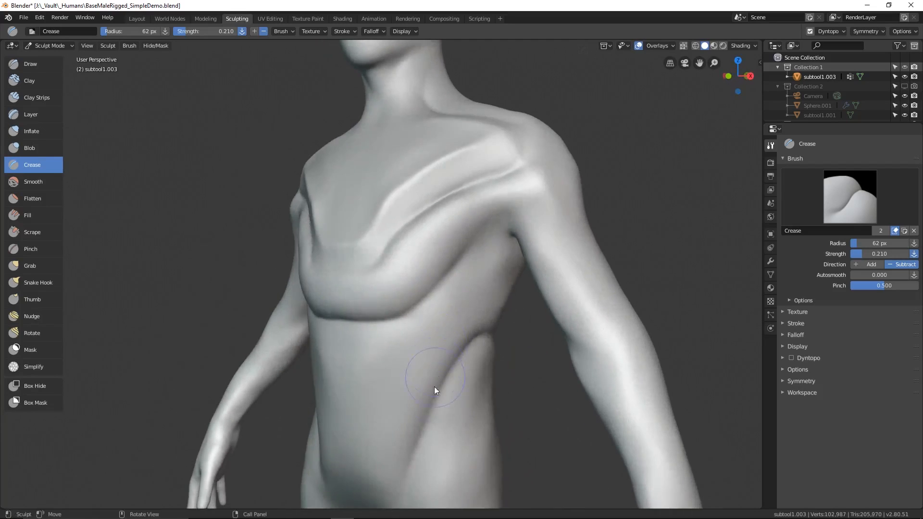
pyautogui.moveTo(436, 388); pyautogui.dragTo(469, 272)
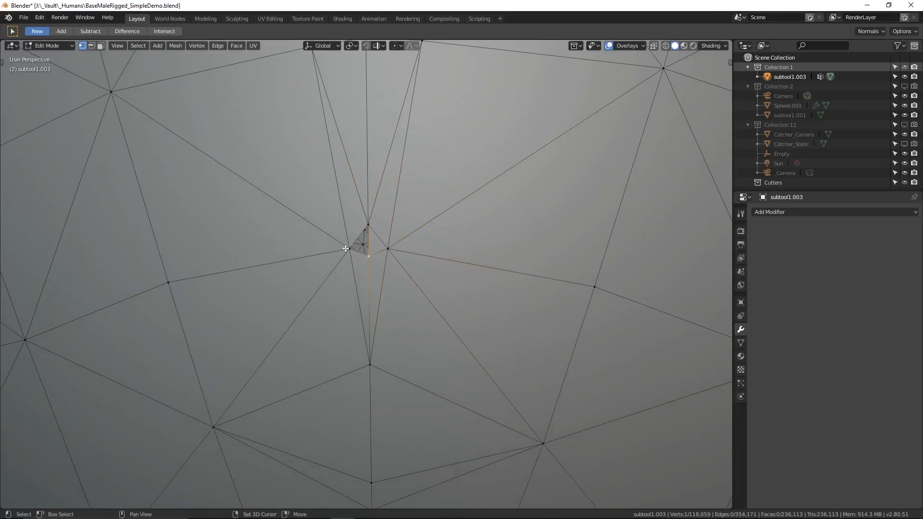
# Pick a tiny face on the figure's dense triangulated mesh in Edit Mode.
pyautogui.click(366, 250)
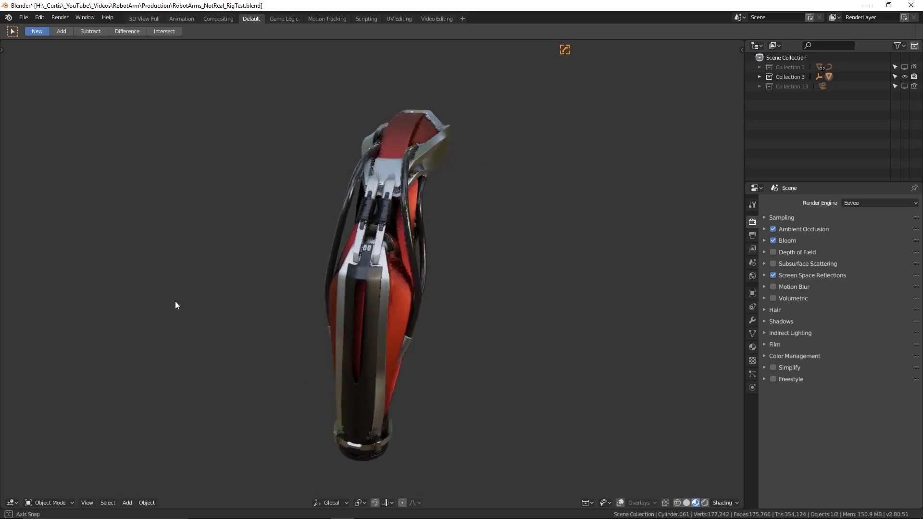
# Orbit the robot arm and play the waving cape and flag cloth animation.
pyautogui.moveTo(175, 305); pyautogui.dragTo(365, 303)
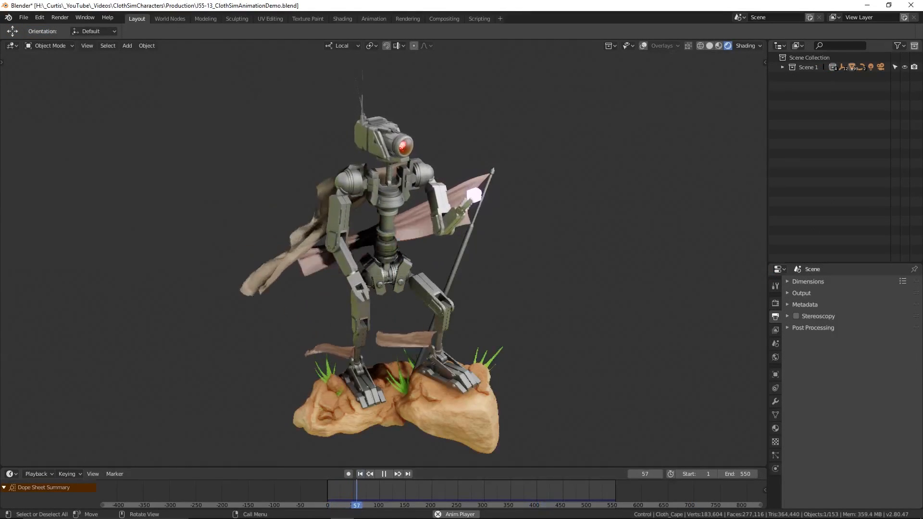
pyautogui.click(383, 473)
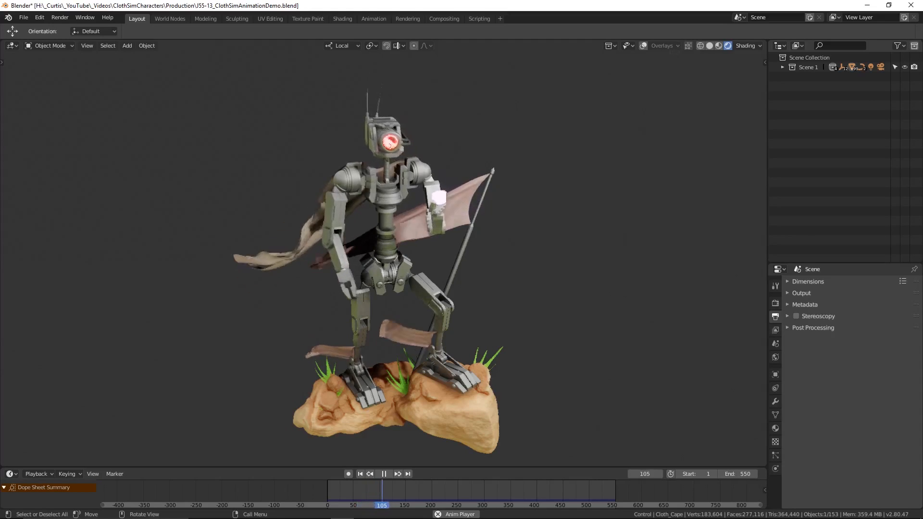
pyautogui.click(383, 474)
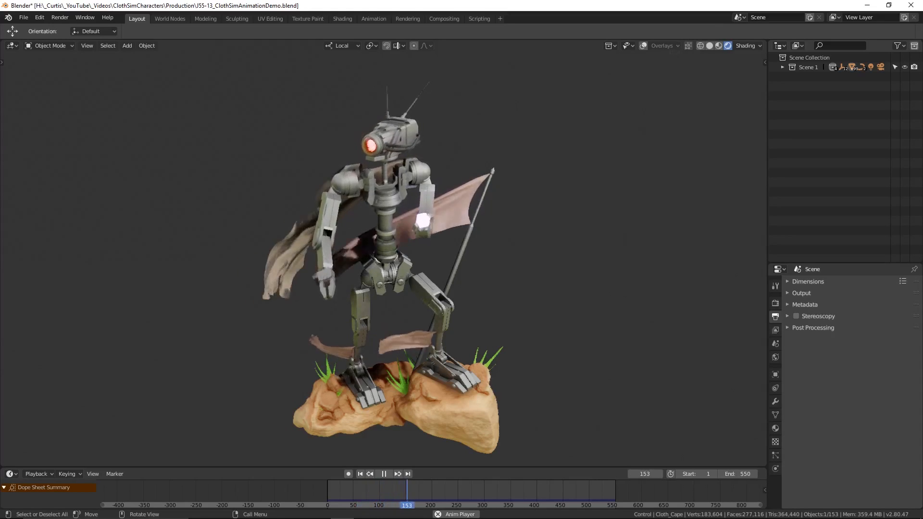
pyautogui.click(383, 474)
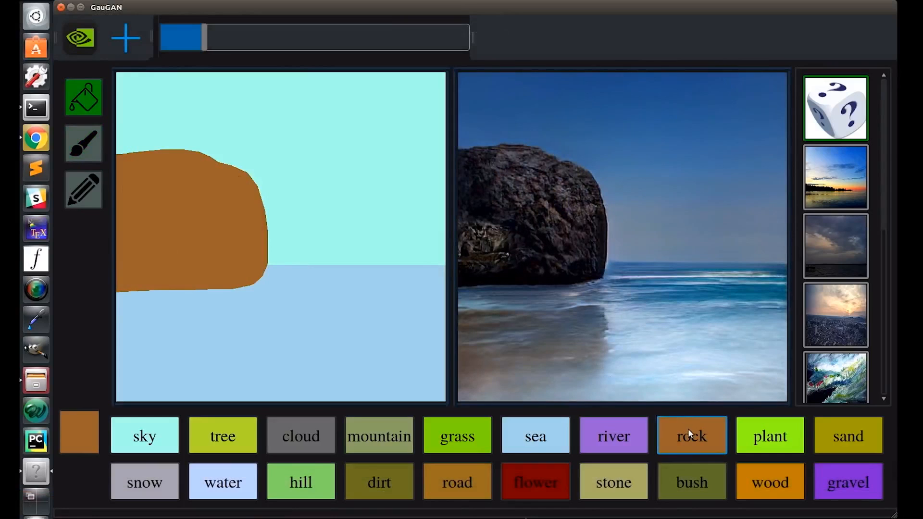
# Switch GauGAN to the freehand paintbrush tool.
pyautogui.click(83, 144)
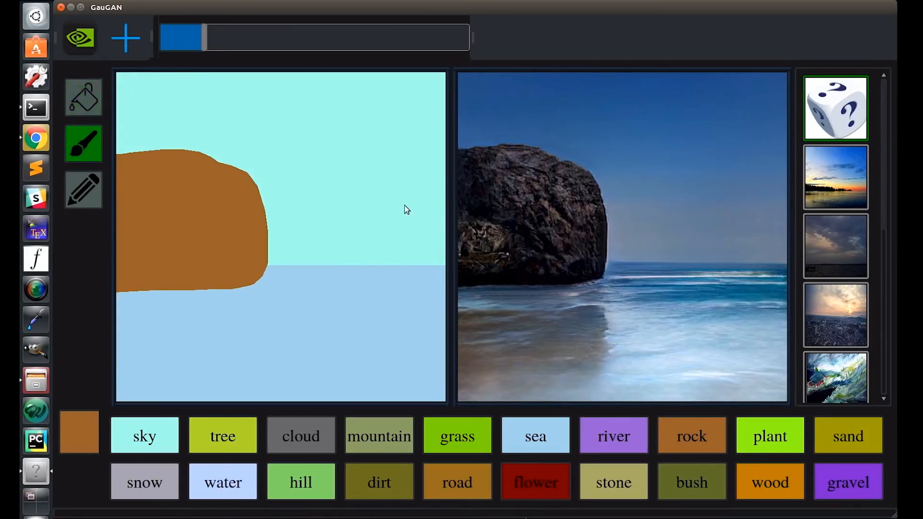